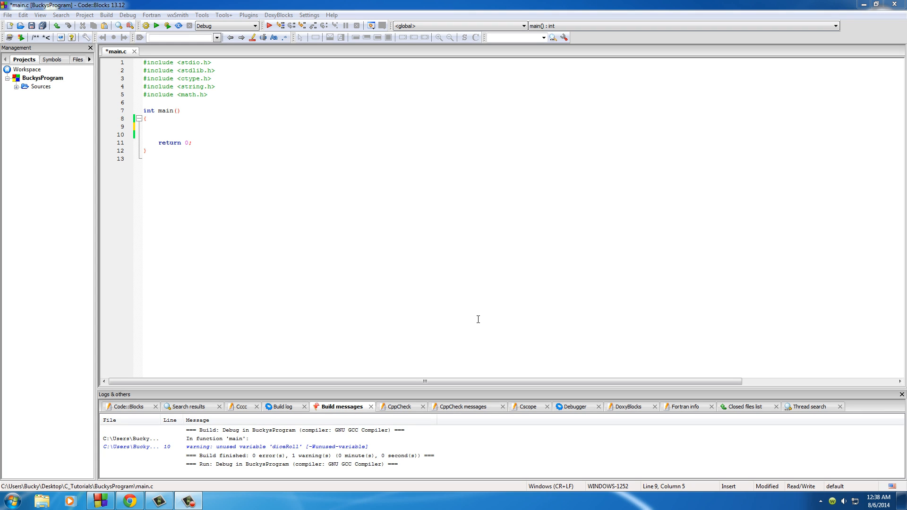
Declare 'int i;' on the first empty line inside main.
{"action": "left_click", "coordinate": [158, 125]}
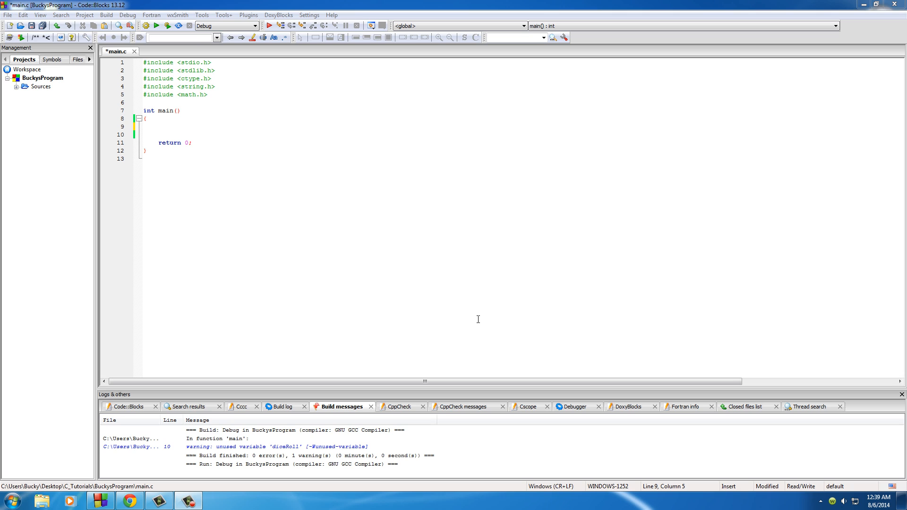
{"action": "left_click", "coordinate": [158, 126]}
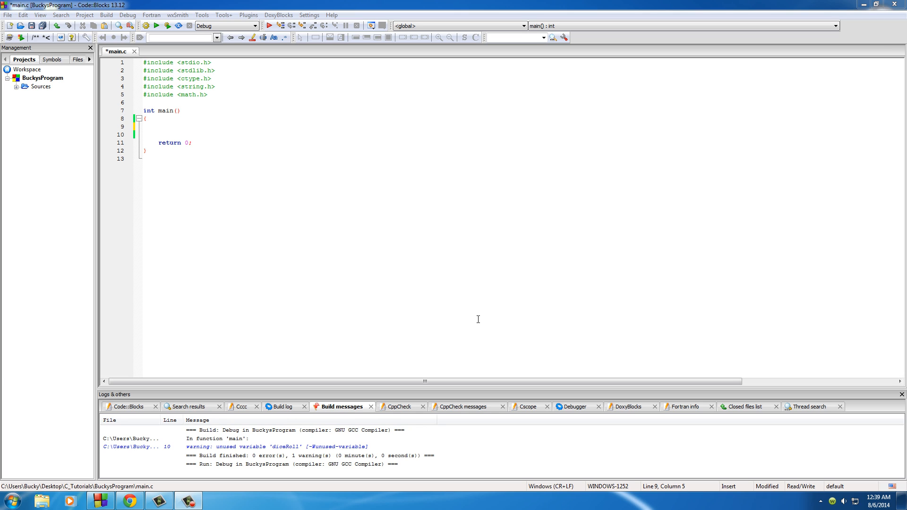
{"action": "left_click", "coordinate": [158, 125]}
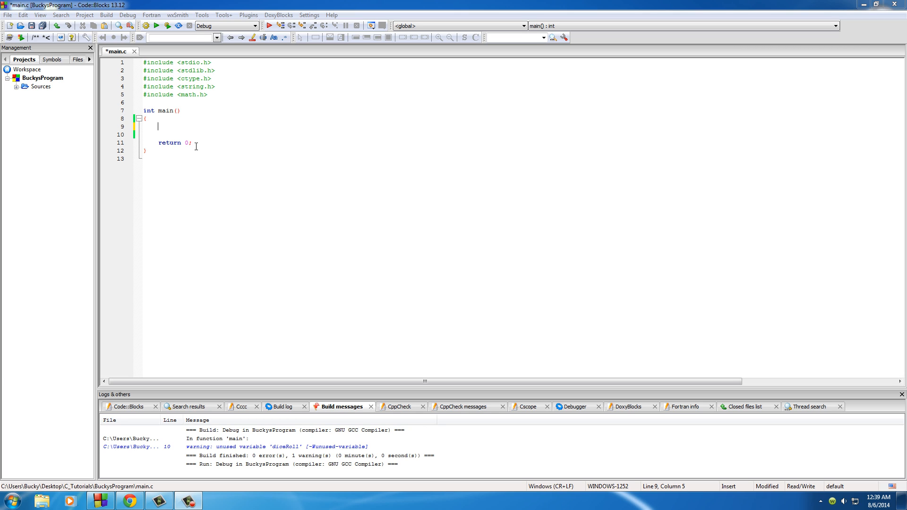
{"action": "left_click", "coordinate": [182, 221]}
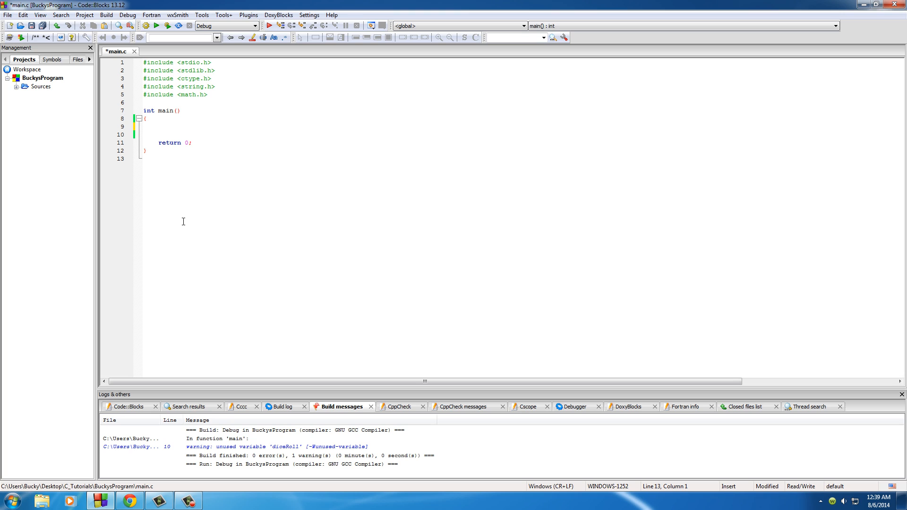
{"action": "left_click", "coordinate": [157, 126]}
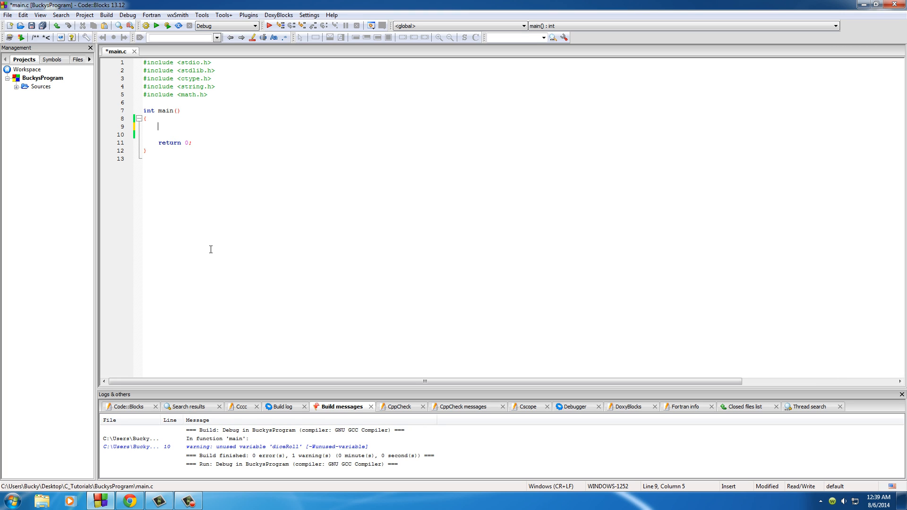
{"action": "type", "text": "int i"}
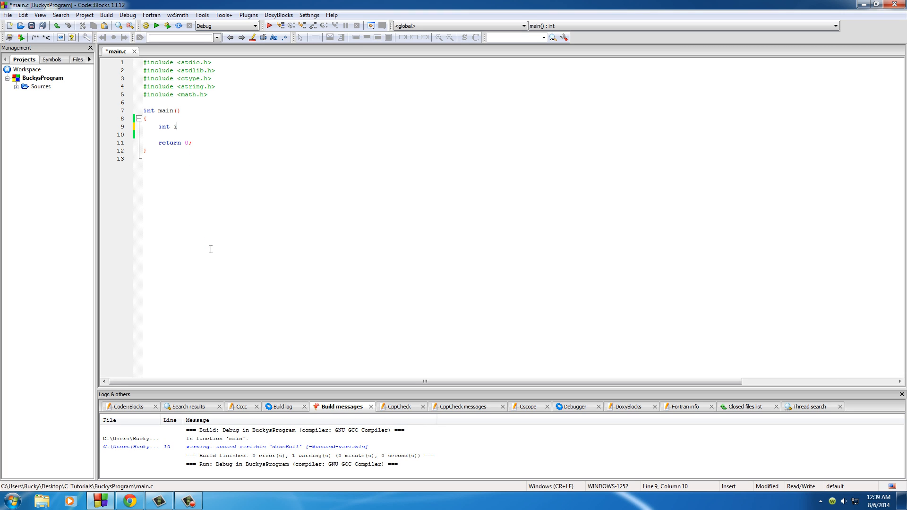
{"action": "type", "text": ";"}
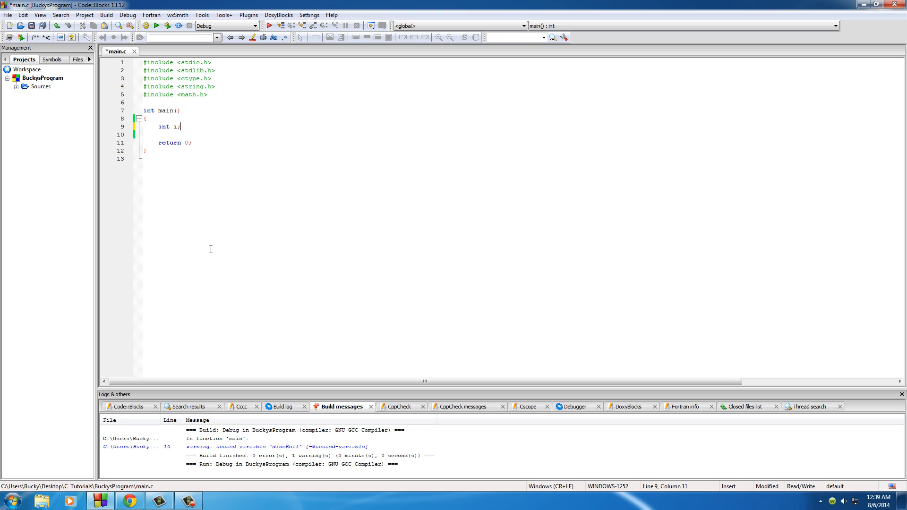
{"action": "key", "text": "Return"}
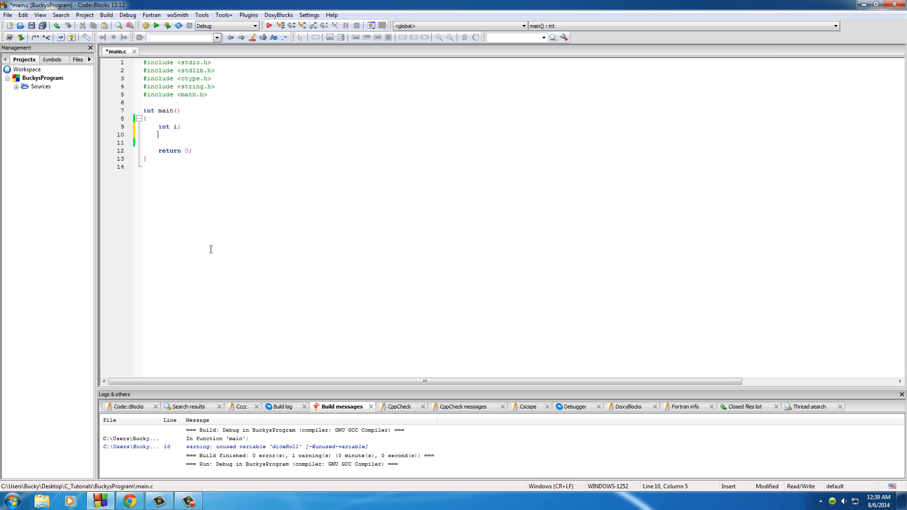
Declare 'int diceRoll;' on the next line below it.
{"action": "type", "text": "int"}
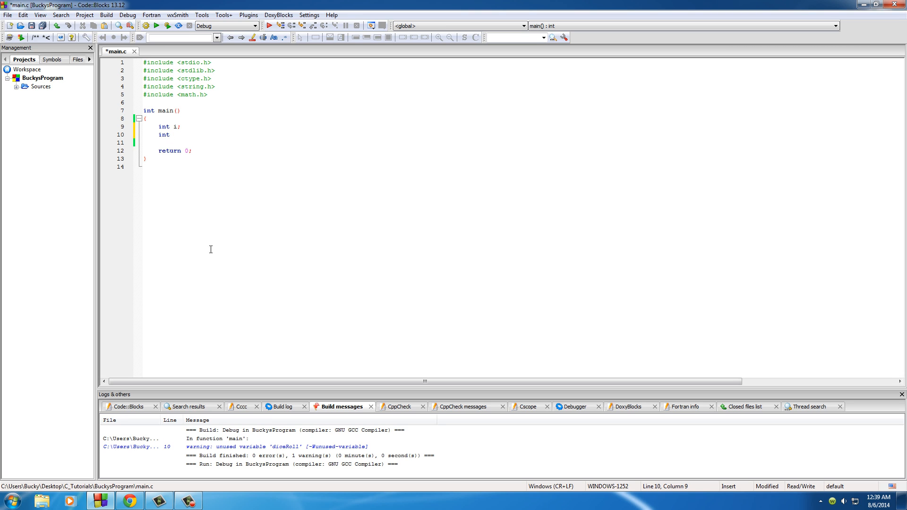
{"action": "type", "text": "dice"}
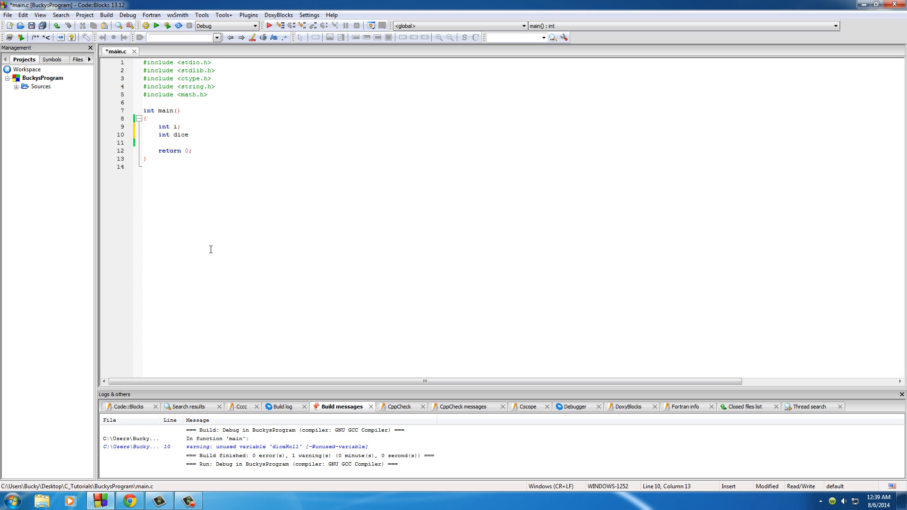
{"action": "type", "text": "Roll;"}
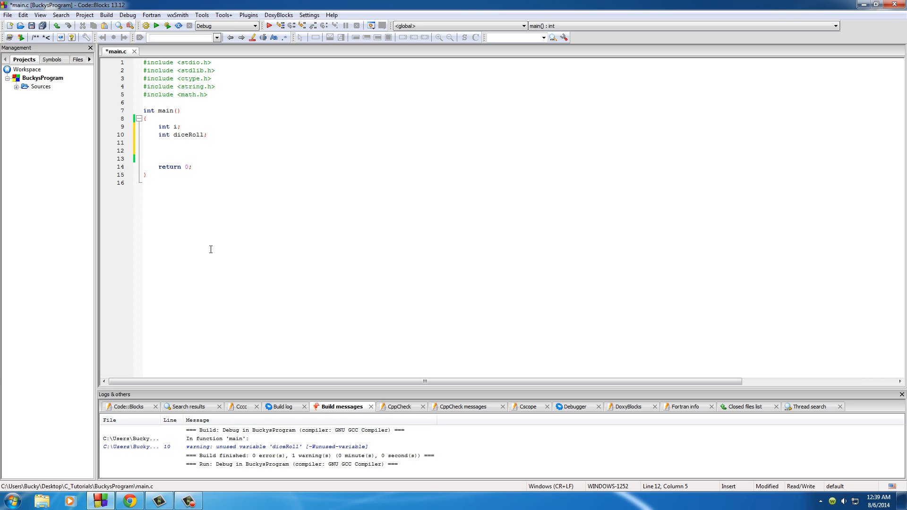
Write the loop header for(i=0; i<20; i++){ after the declarations.
{"action": "type", "text": "for()"}
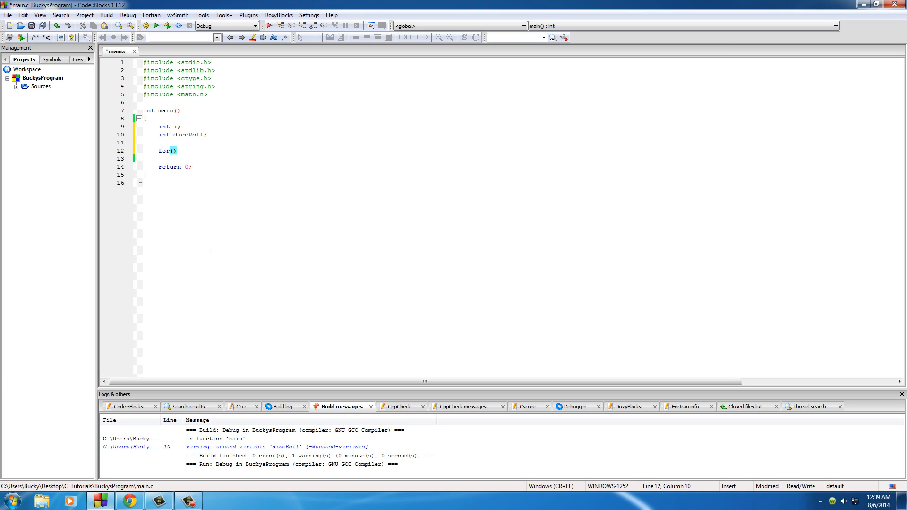
{"action": "type", "text": "{"}
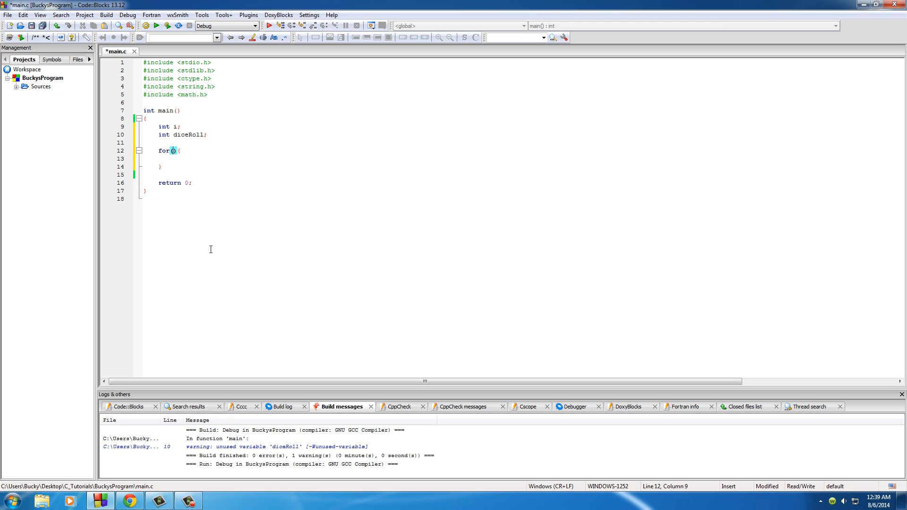
{"action": "type", "text": "i=0"}
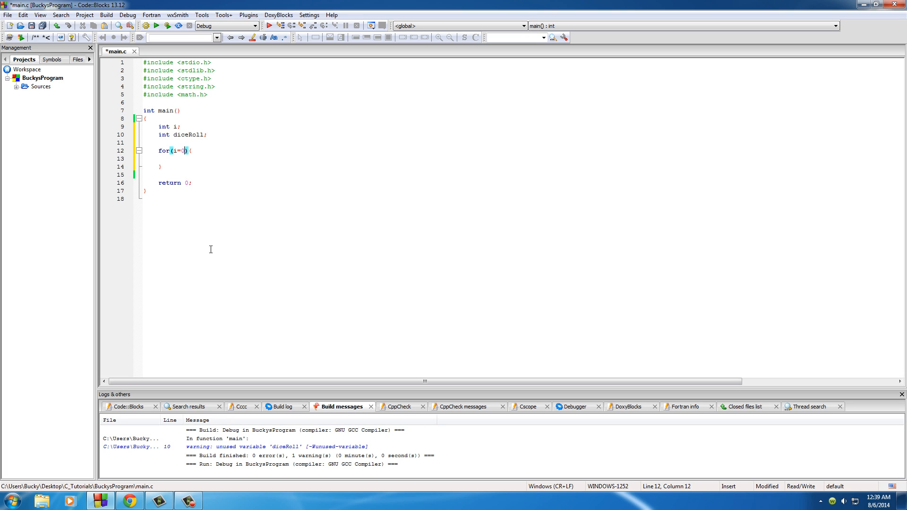
{"action": "type", "text": ";"}
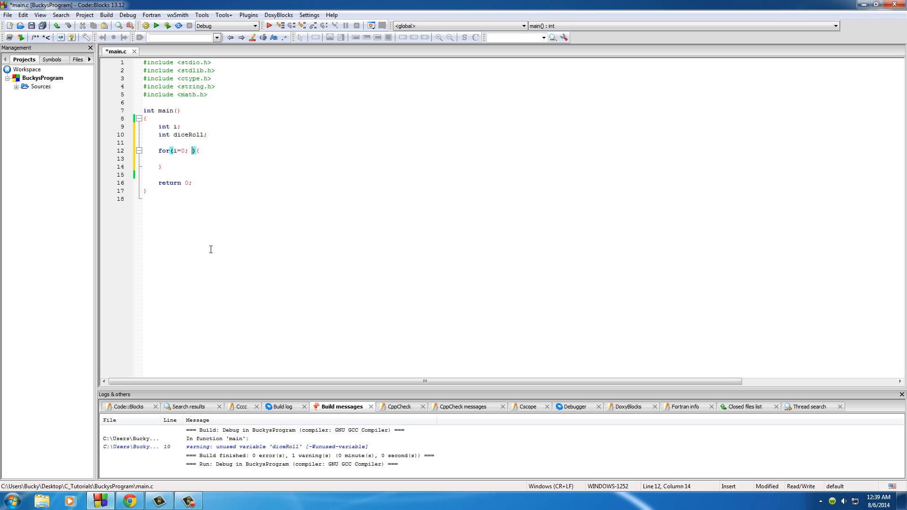
{"action": "type", "text": "i"}
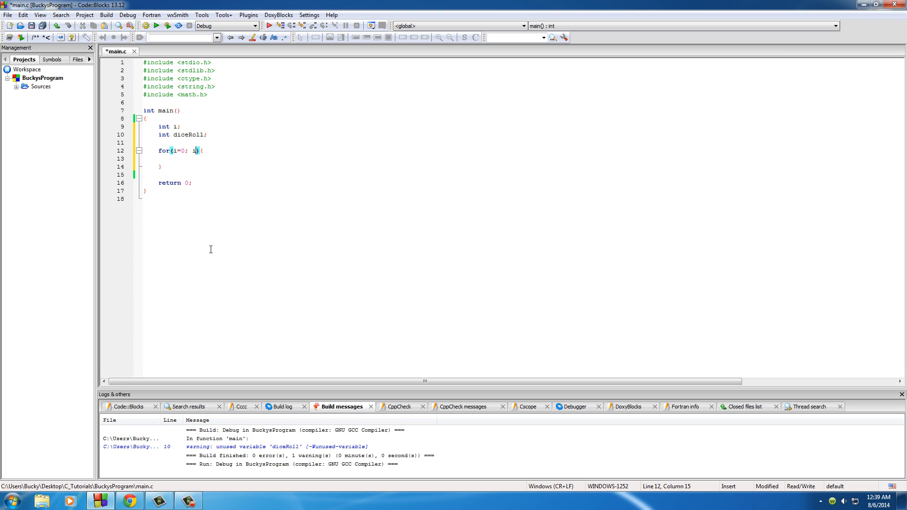
{"action": "type", "text": "<20; i++"}
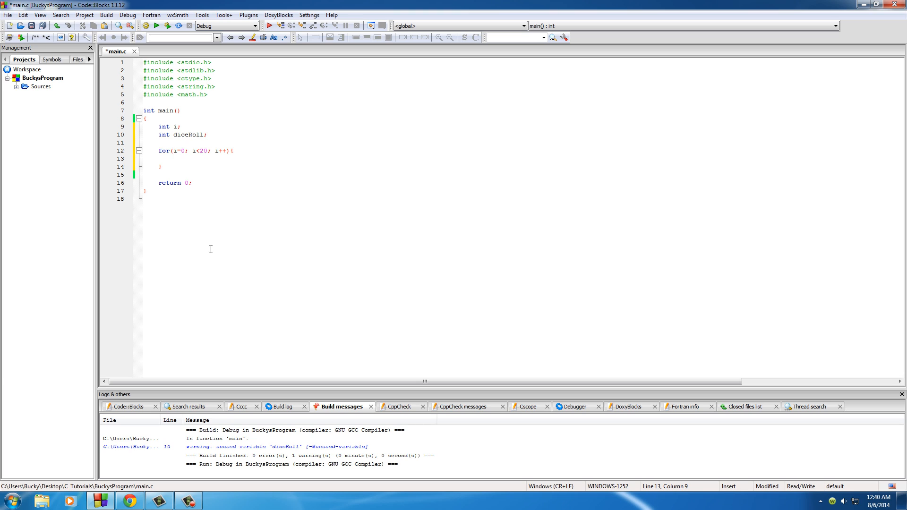
Write printf("%d \n", rand()); as the loop body to print a random integer per pass.
{"action": "type", "text": "pri"}
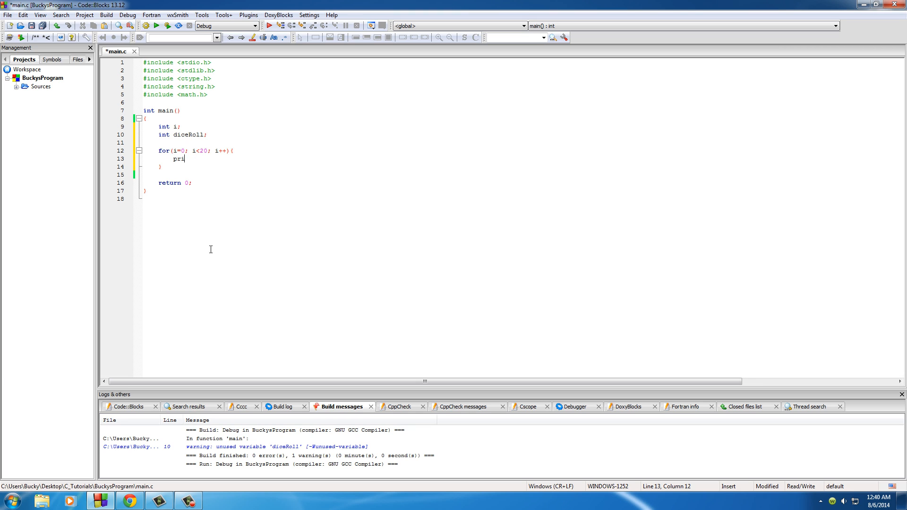
{"action": "type", "text": "ntf("}
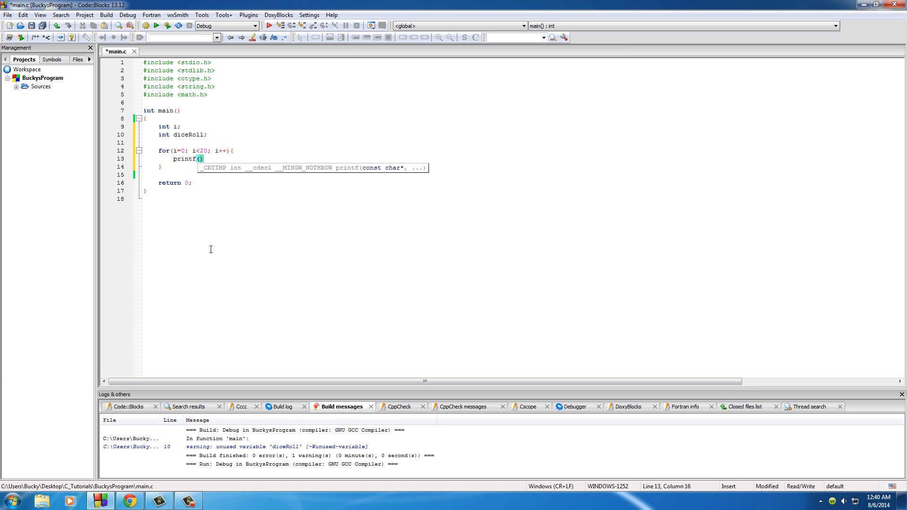
{"action": "type", "text": "\"\");"}
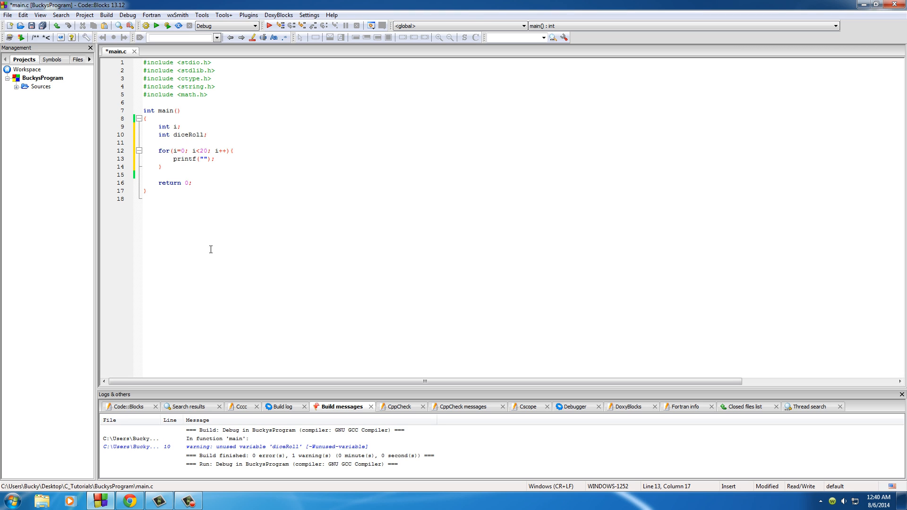
{"action": "left_click", "coordinate": [201, 158]}
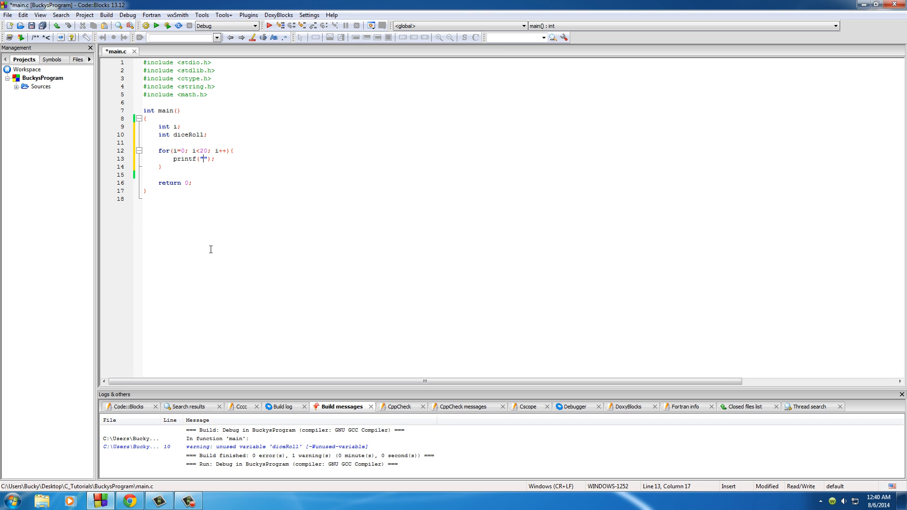
{"action": "type", "text": "%d"}
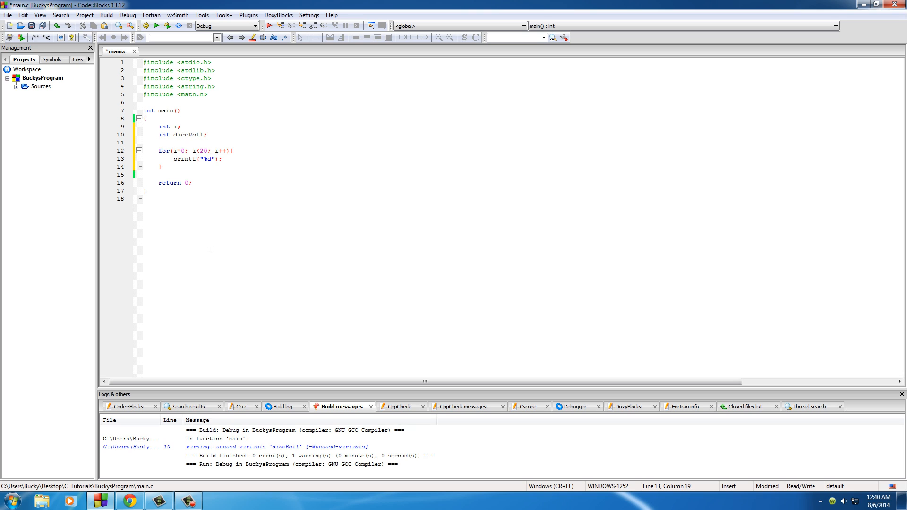
{"action": "type", "text": "\\n"}
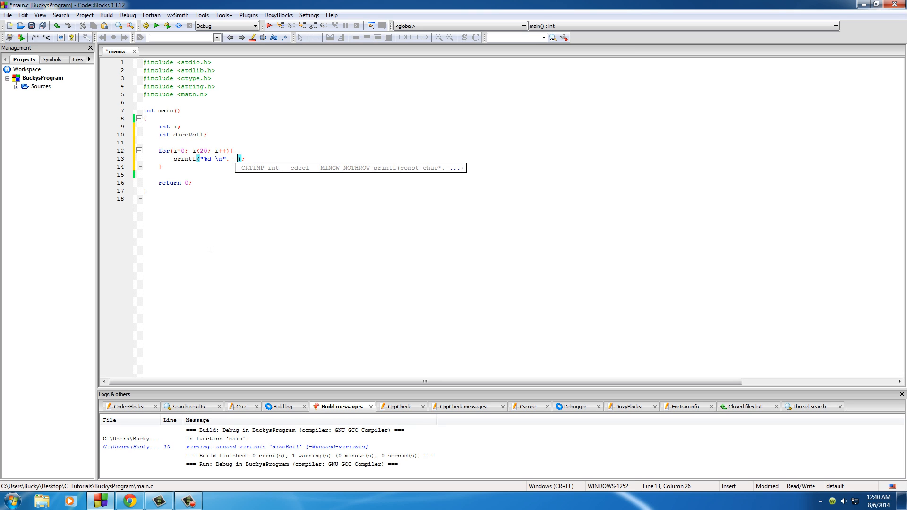
{"action": "type", "text": "rand("}
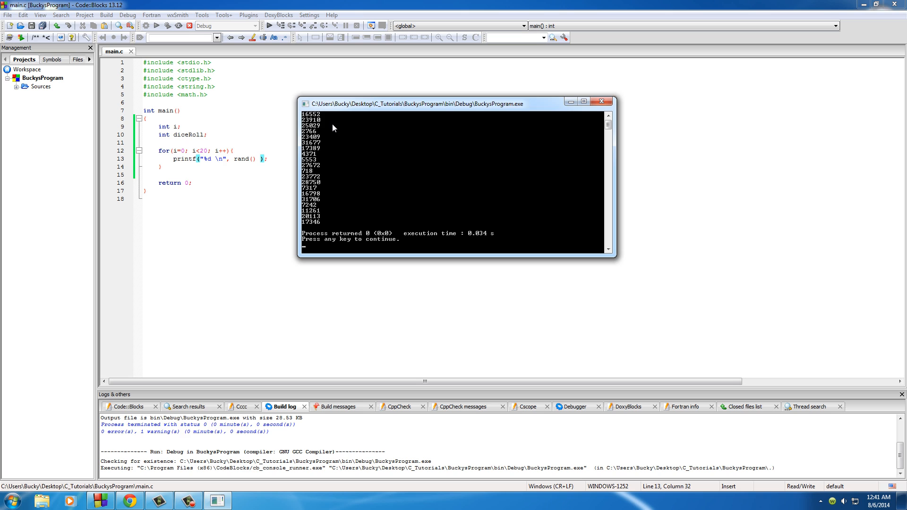
{"action": "mouse_move", "coordinate": [325, 134]}
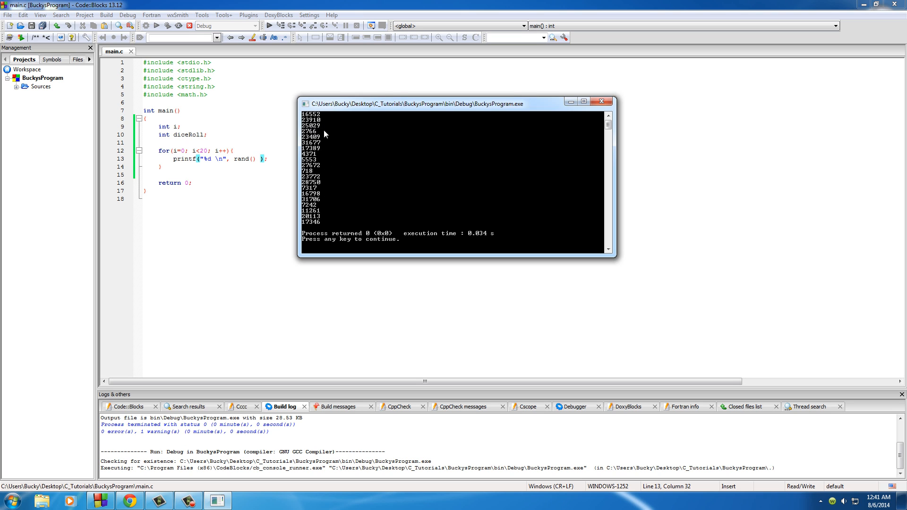
{"action": "mouse_move", "coordinate": [316, 225]}
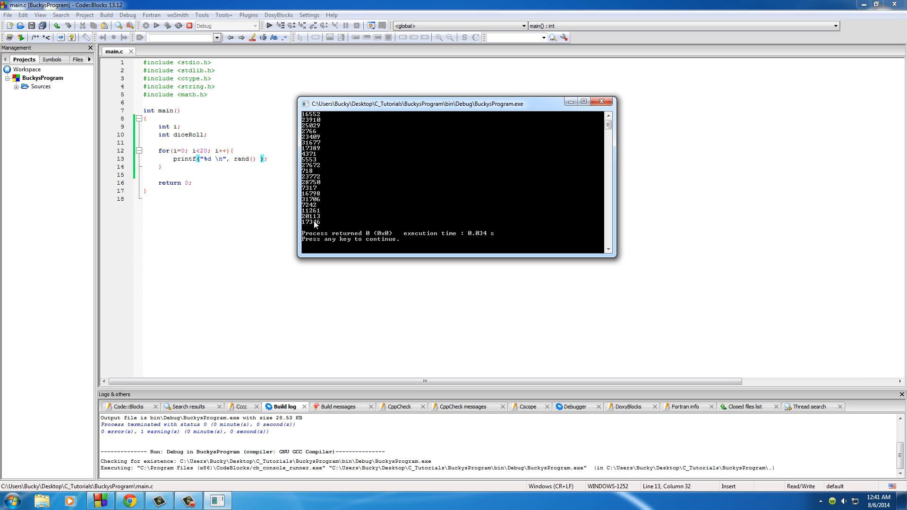
{"action": "mouse_move", "coordinate": [357, 201]}
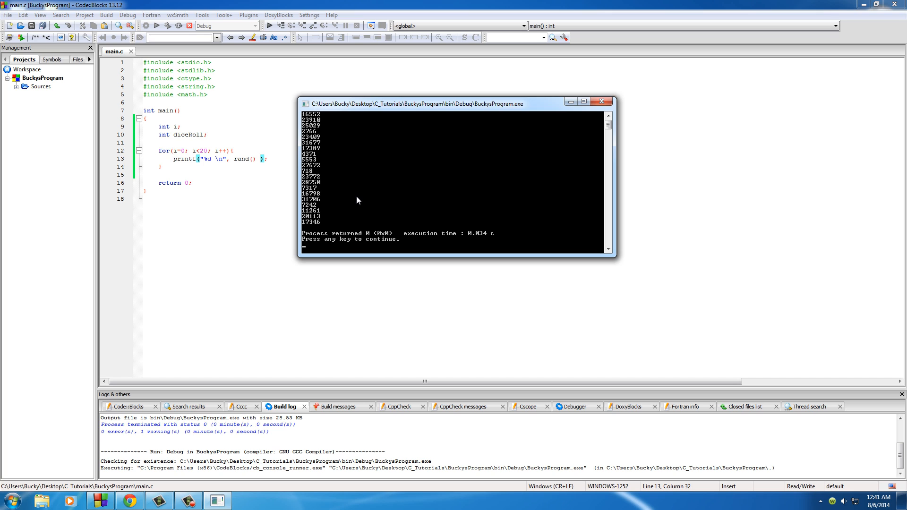
Close the console showing the 20 large random numbers and return to main.c.
{"action": "left_click", "coordinate": [339, 407]}
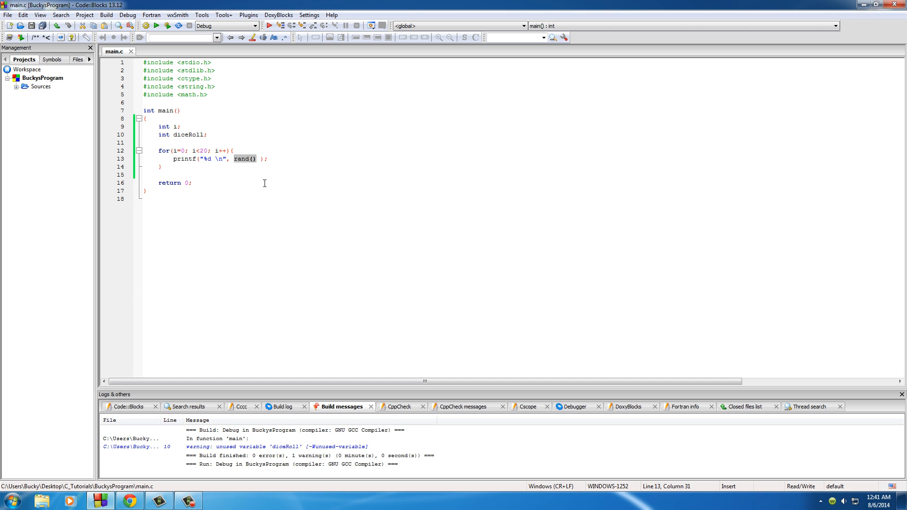
Rewrite the loop's printf line as diceRoll = ( rand()%6 ).
{"action": "left_click", "coordinate": [174, 159]}
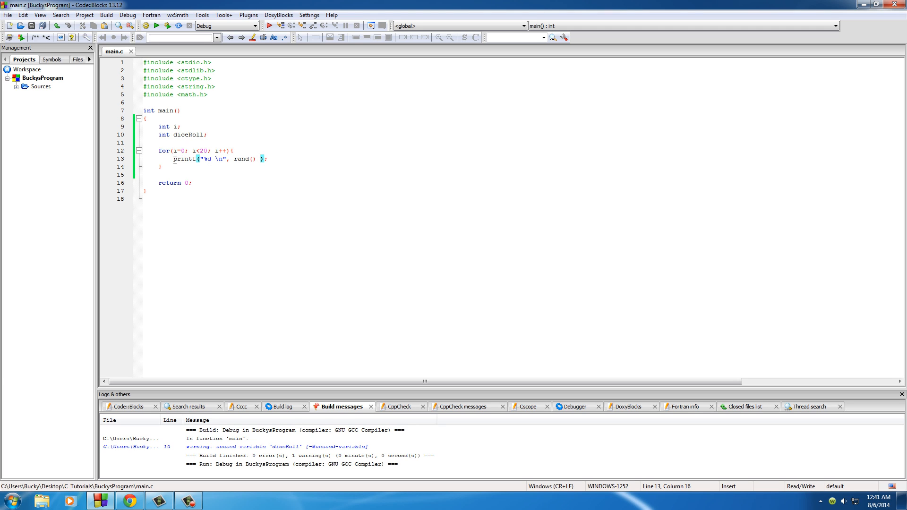
{"action": "left_click", "coordinate": [271, 159]}
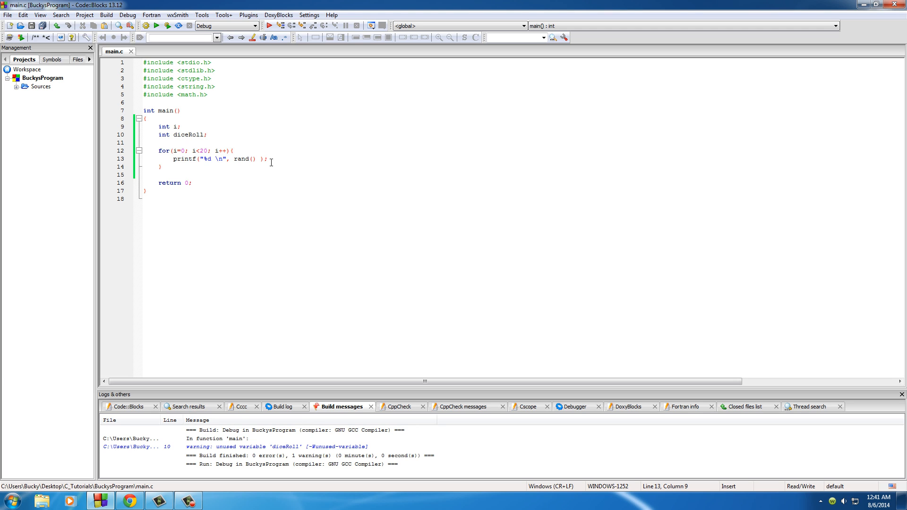
{"action": "double_click", "coordinate": [187, 135]}
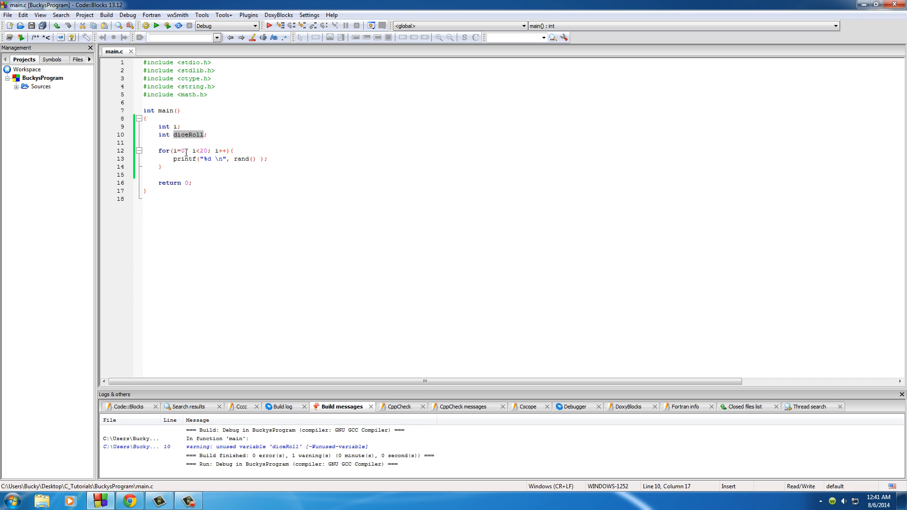
{"action": "left_click", "coordinate": [247, 159]}
{"action": "type", "text": "diceRoll ="}
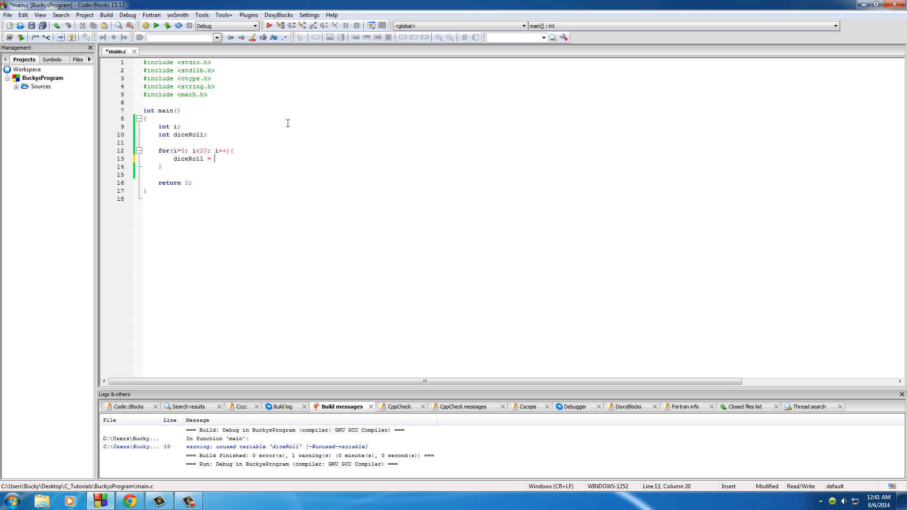
{"action": "type", "text": "()"}
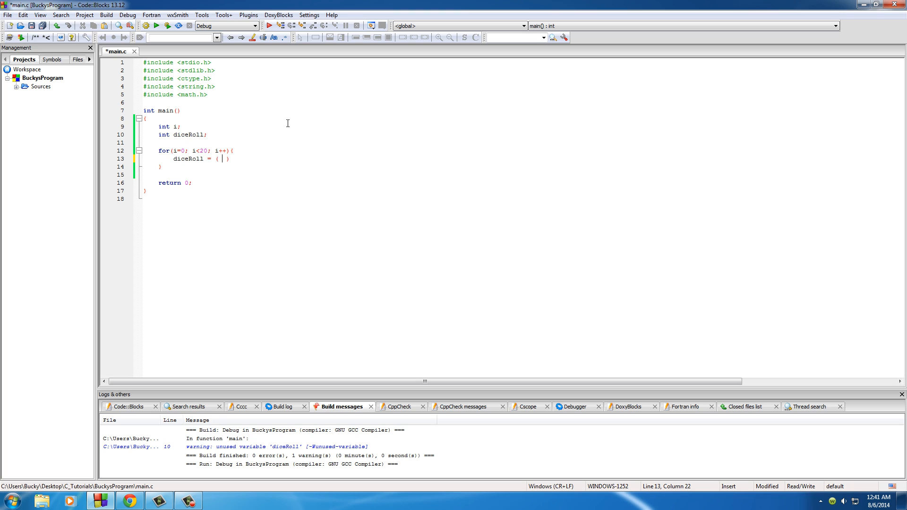
{"action": "type", "text": "rand()"}
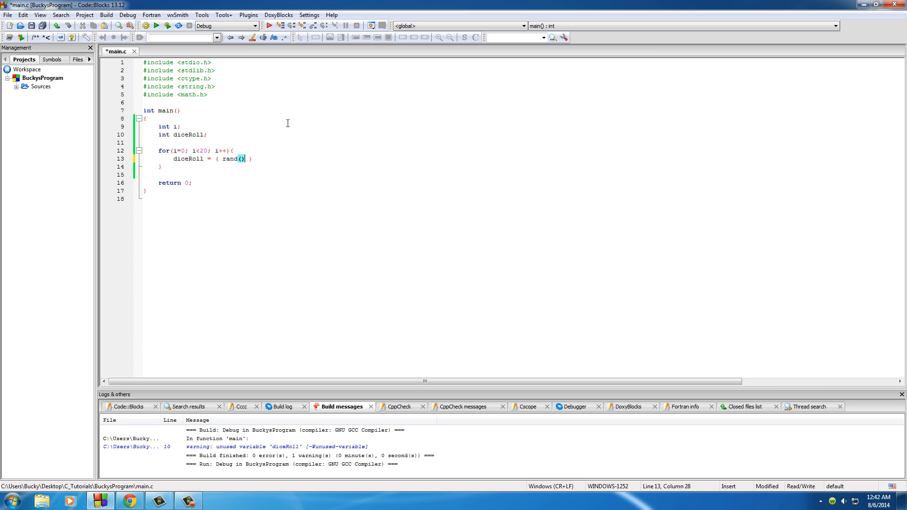
{"action": "type", "text": "%6"}
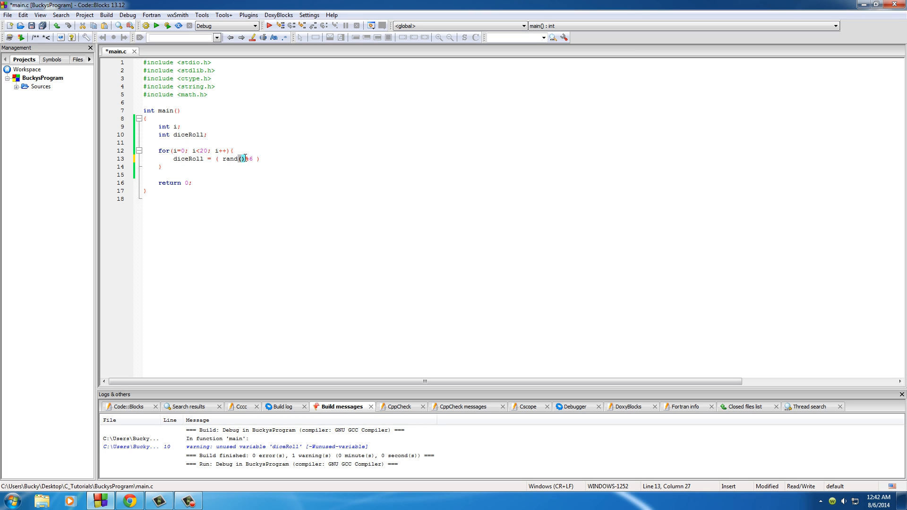
{"action": "double_click", "coordinate": [230, 159]}
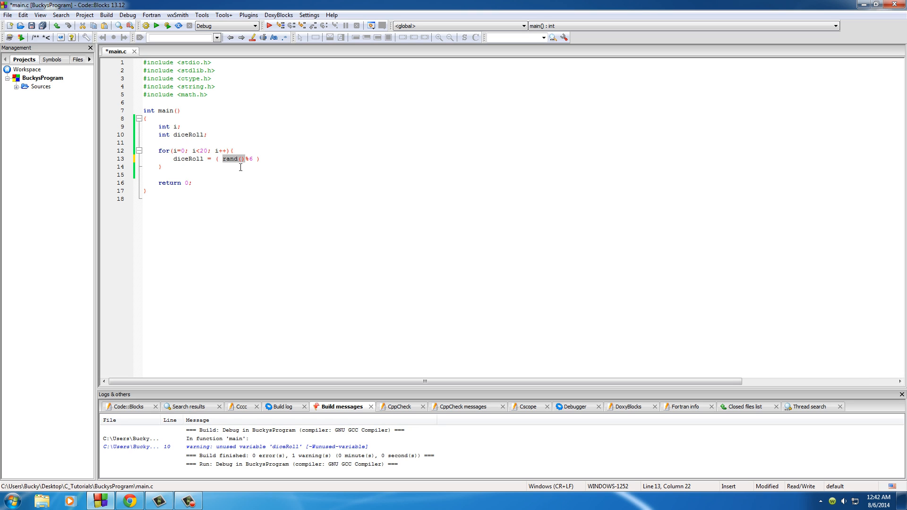
{"action": "left_click", "coordinate": [253, 159]}
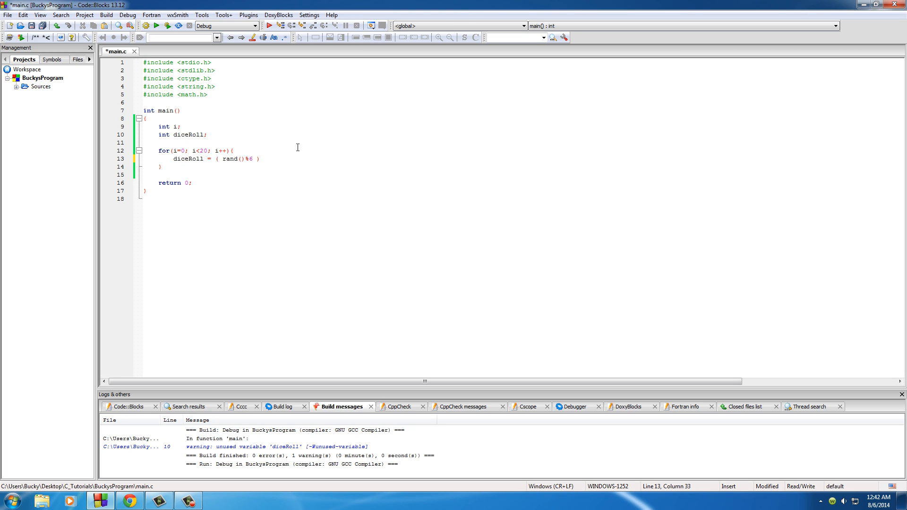
Complete the assignment as diceRoll = ( rand()%6 ) + 1; and move to the line below.
{"action": "type", "text": "+ 1;"}
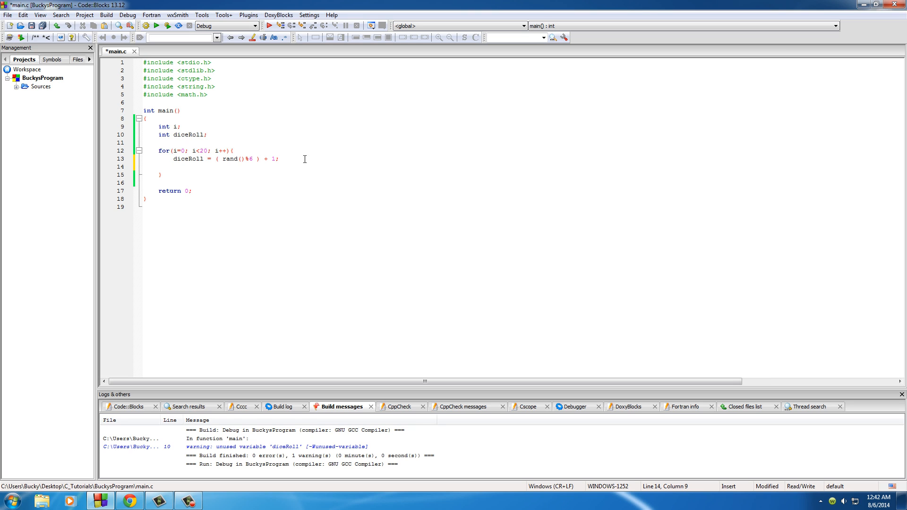
{"action": "double_click", "coordinate": [188, 135]}
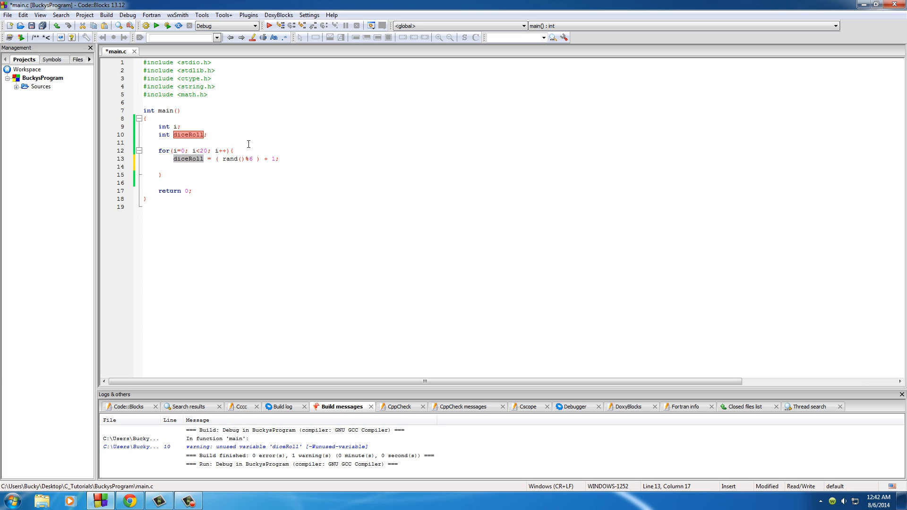
{"action": "left_click", "coordinate": [174, 166]}
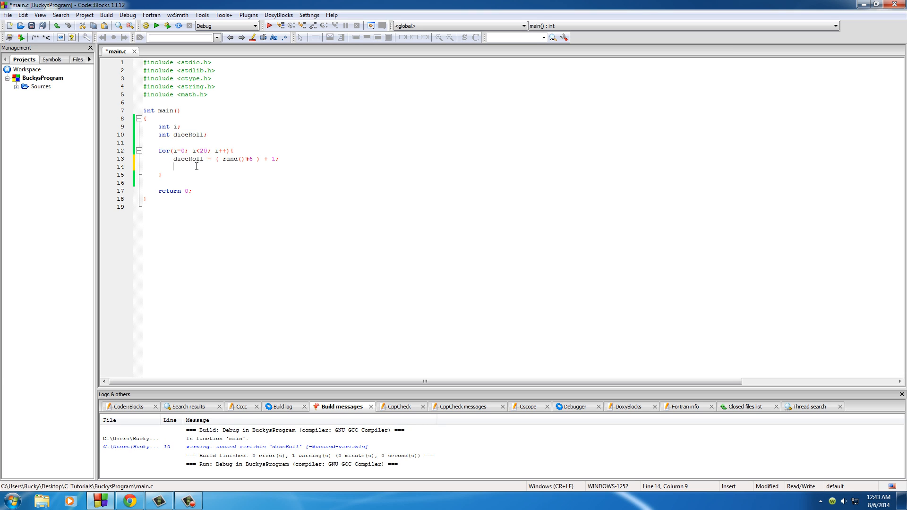
Add printf("%d \n", diceRoll); to print each roll on its own line.
{"action": "type", "text": "printf();"}
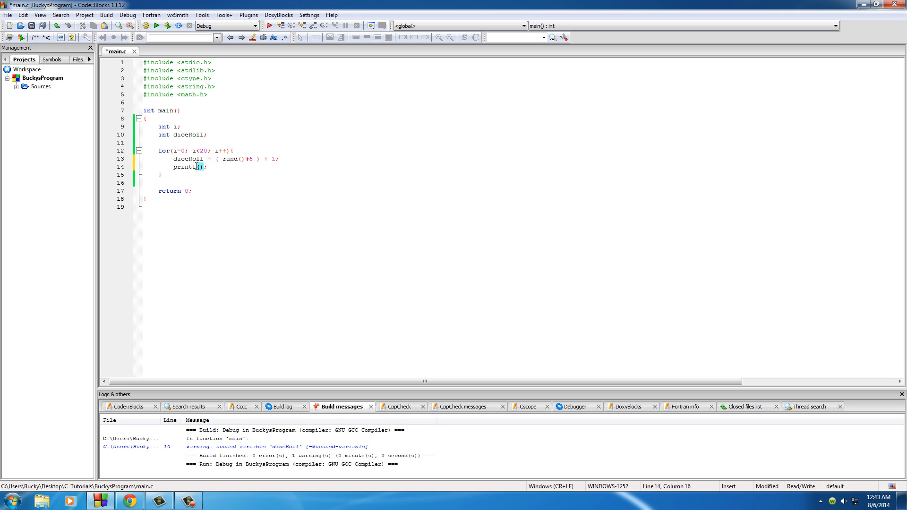
{"action": "type", "text": "\"%\""}
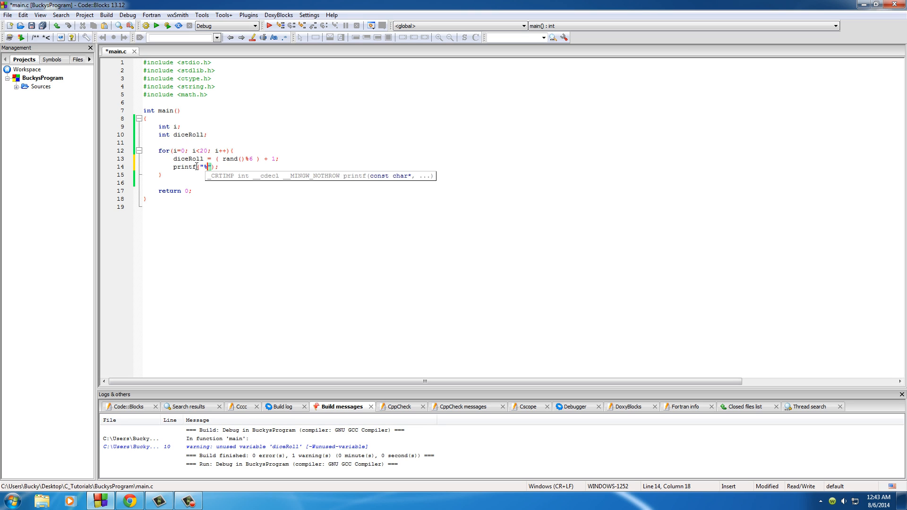
{"action": "type", "text": "d \\n"}
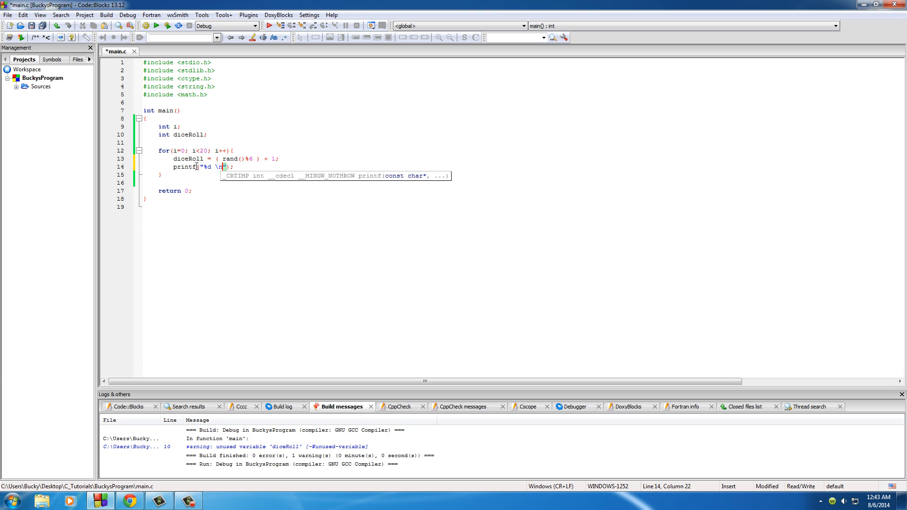
{"action": "type", "text": ", diceRoll"}
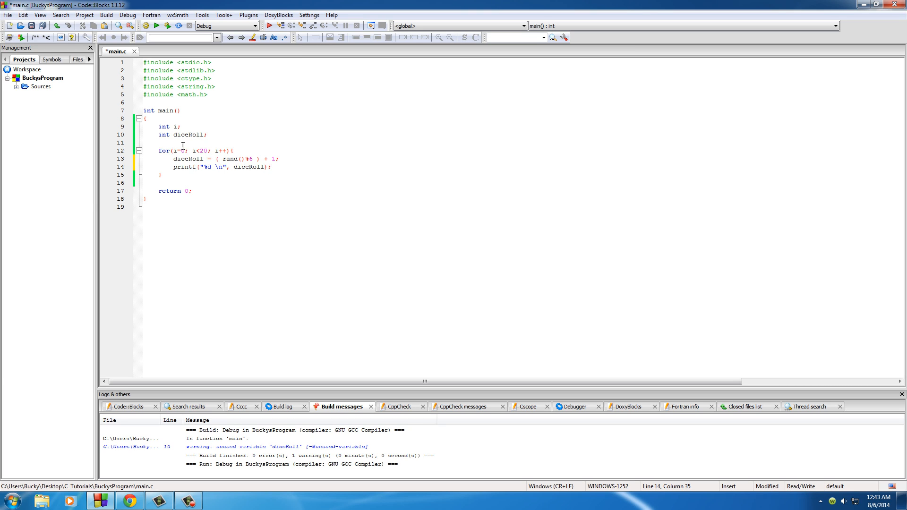
{"action": "mouse_move", "coordinate": [168, 26]}
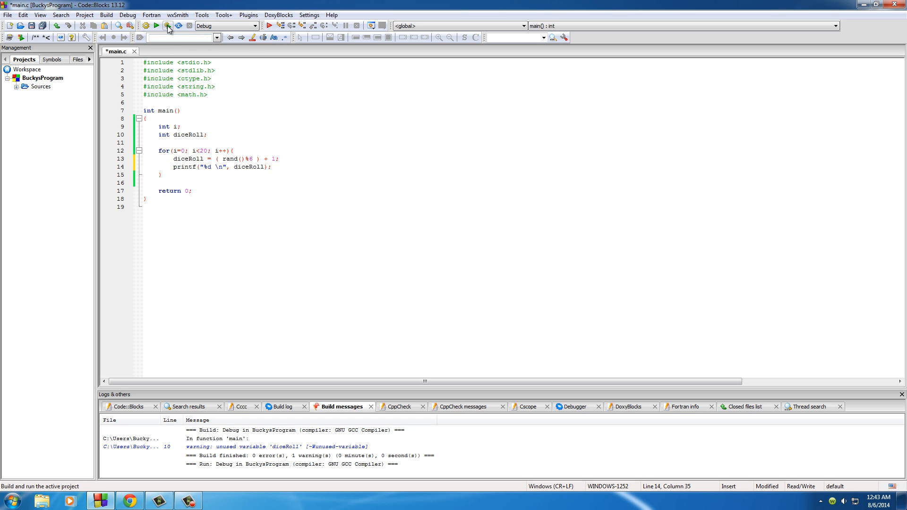
Build and run the dice program to list twenty rolls between 1 and 6.
{"action": "left_click", "coordinate": [168, 25]}
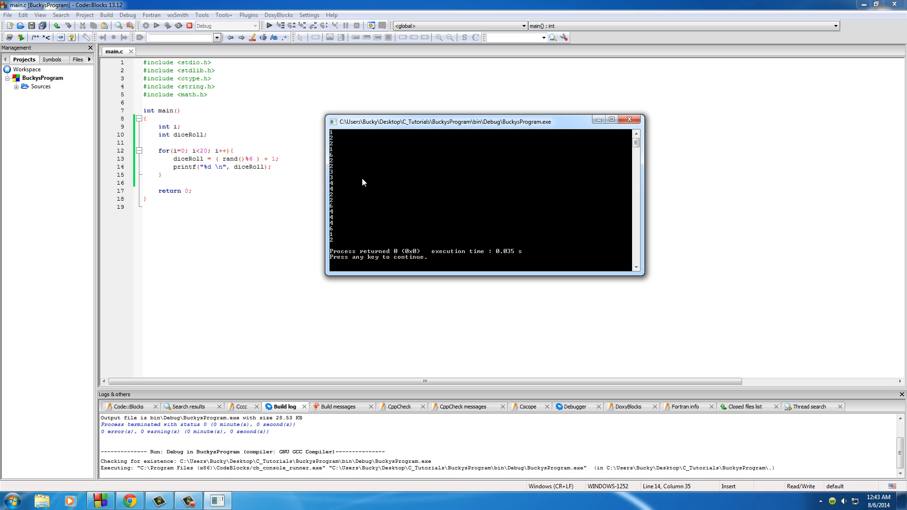
{"action": "mouse_move", "coordinate": [340, 144]}
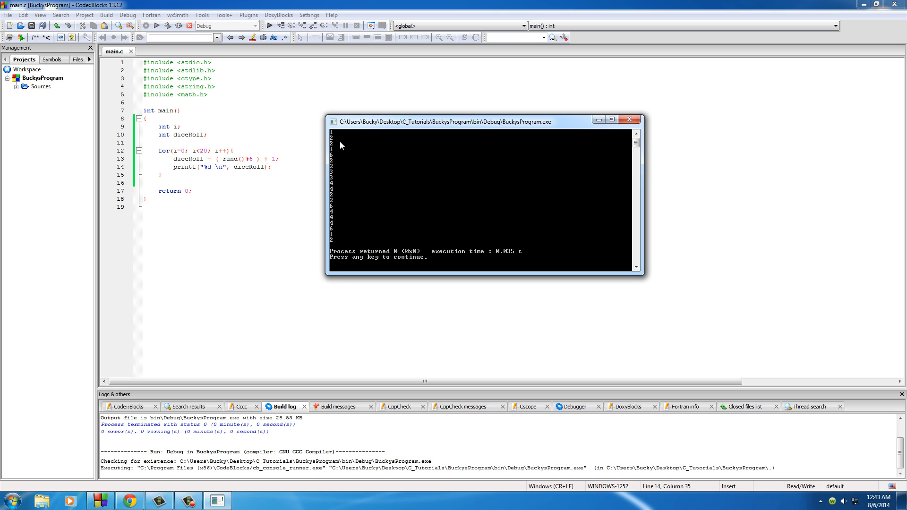
{"action": "mouse_move", "coordinate": [333, 220]}
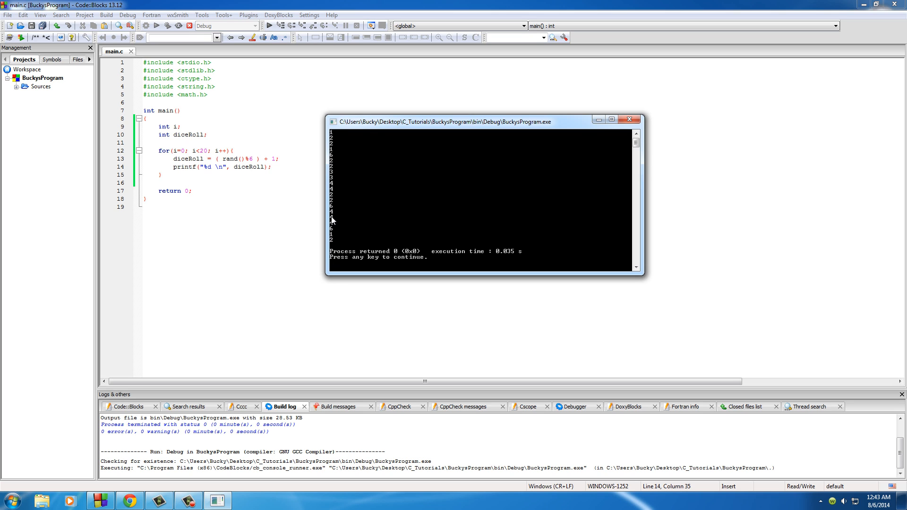
{"action": "mouse_move", "coordinate": [401, 174]}
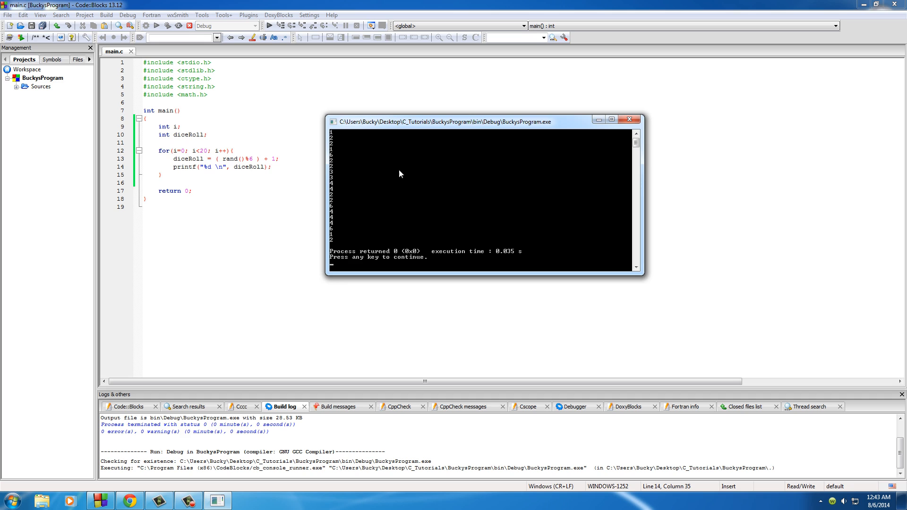
{"action": "mouse_move", "coordinate": [360, 129]}
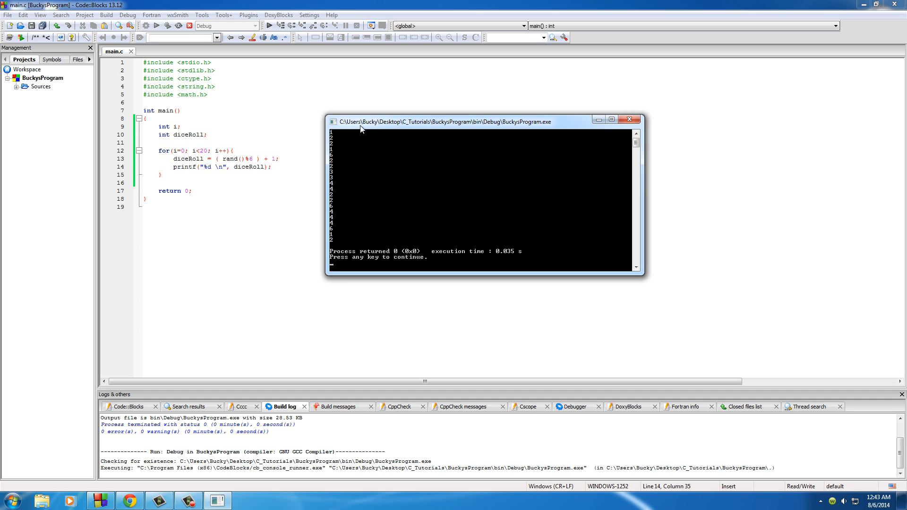
{"action": "mouse_move", "coordinate": [362, 126]}
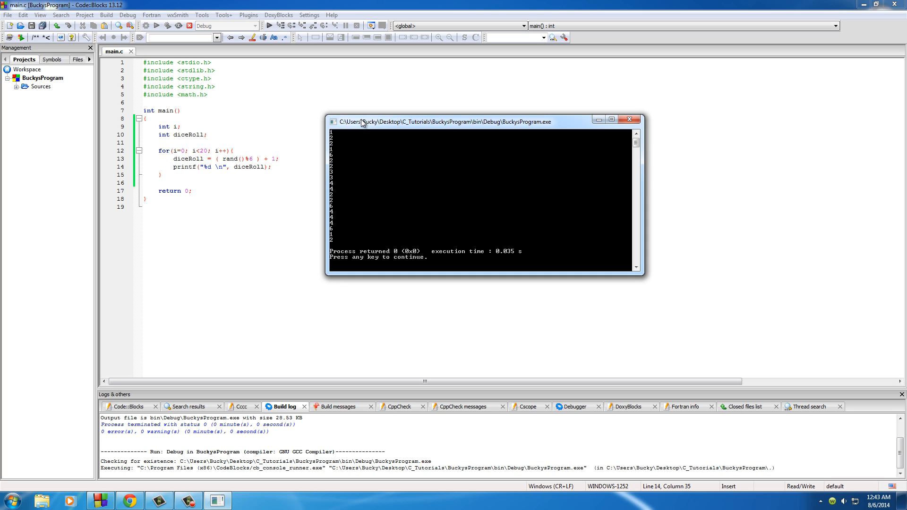
{"action": "mouse_move", "coordinate": [351, 127]}
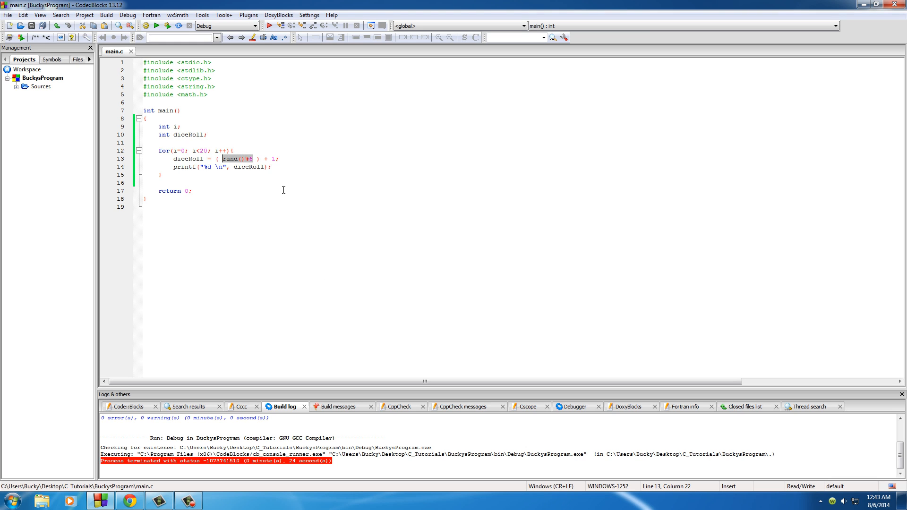
{"action": "mouse_move", "coordinate": [278, 195]}
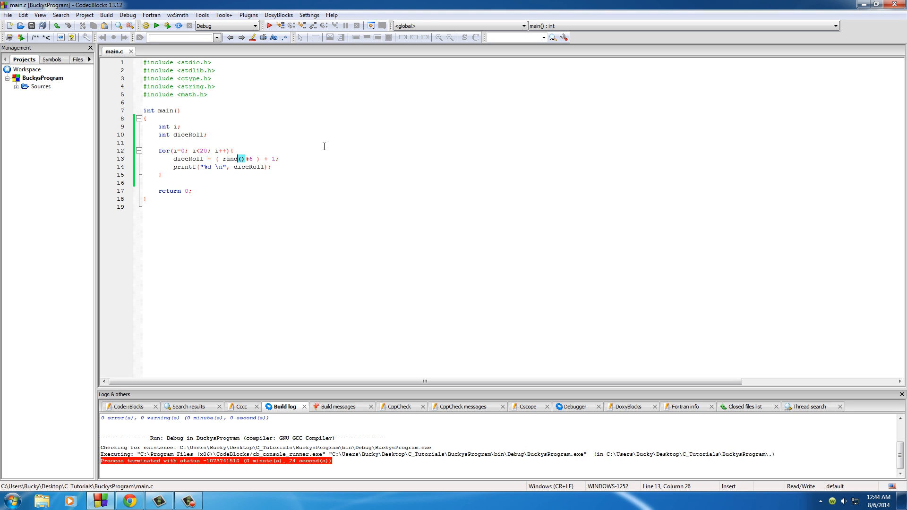
{"action": "mouse_move", "coordinate": [220, 200]}
{"action": "type", "text": "s"}
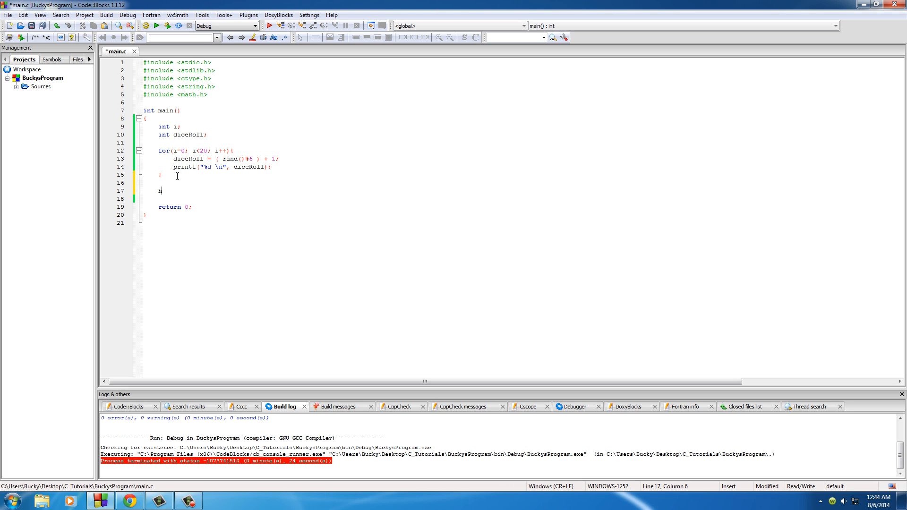
Insert blank lines after the loop's closing brace and remove the stray 's'.
{"action": "key", "text": "backspace"}
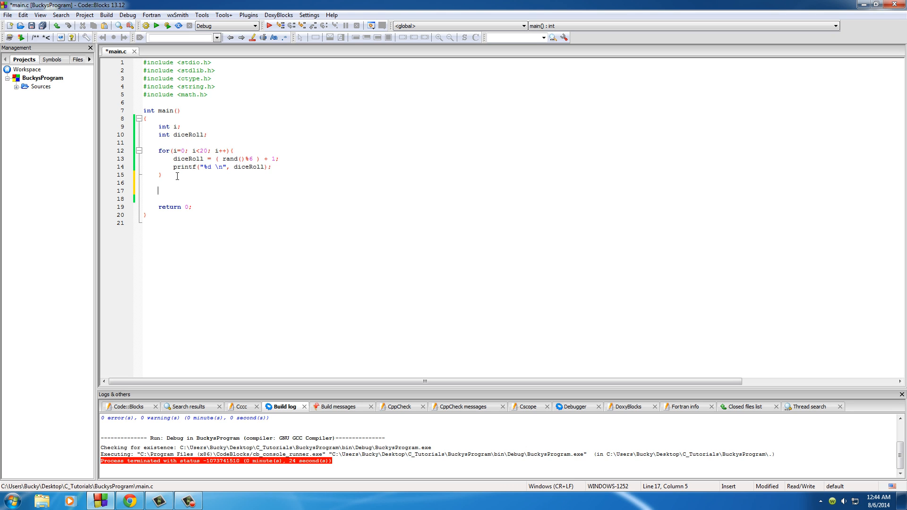
{"action": "type", "text": "s"}
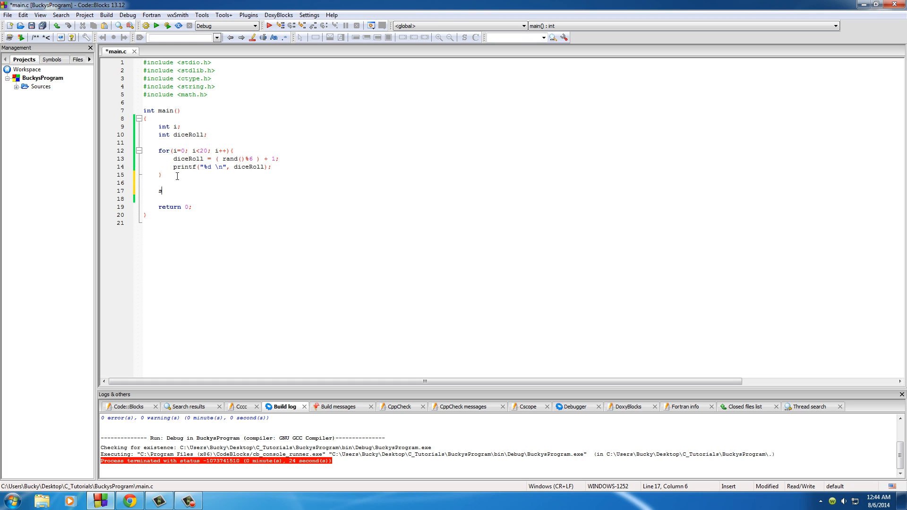
{"action": "key", "text": "Backspace"}
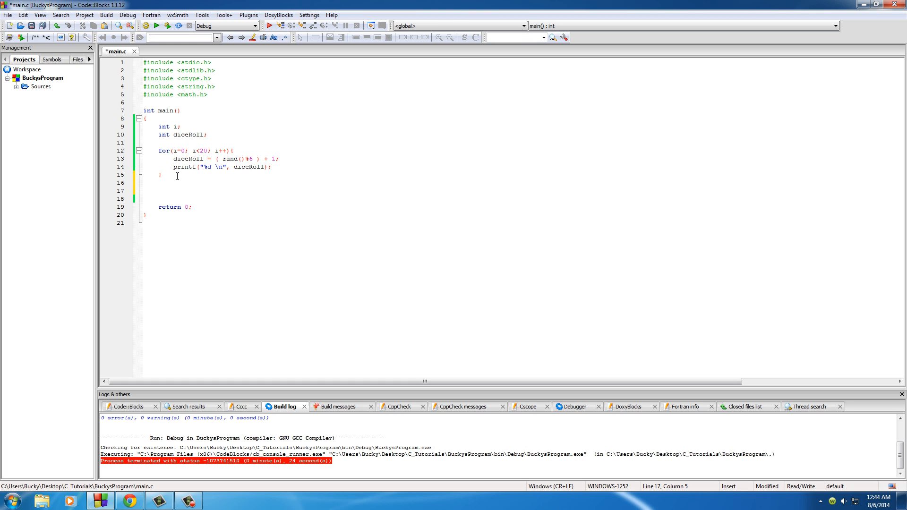
{"action": "left_click", "coordinate": [158, 191]}
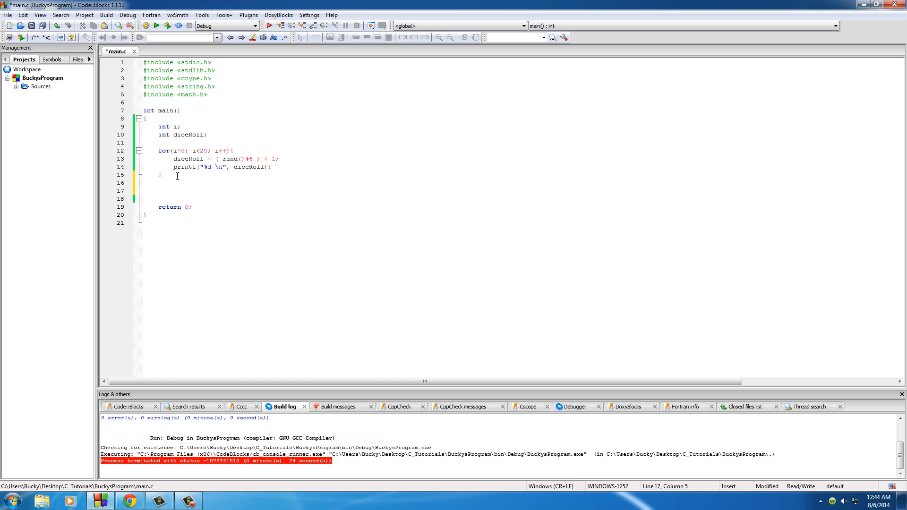